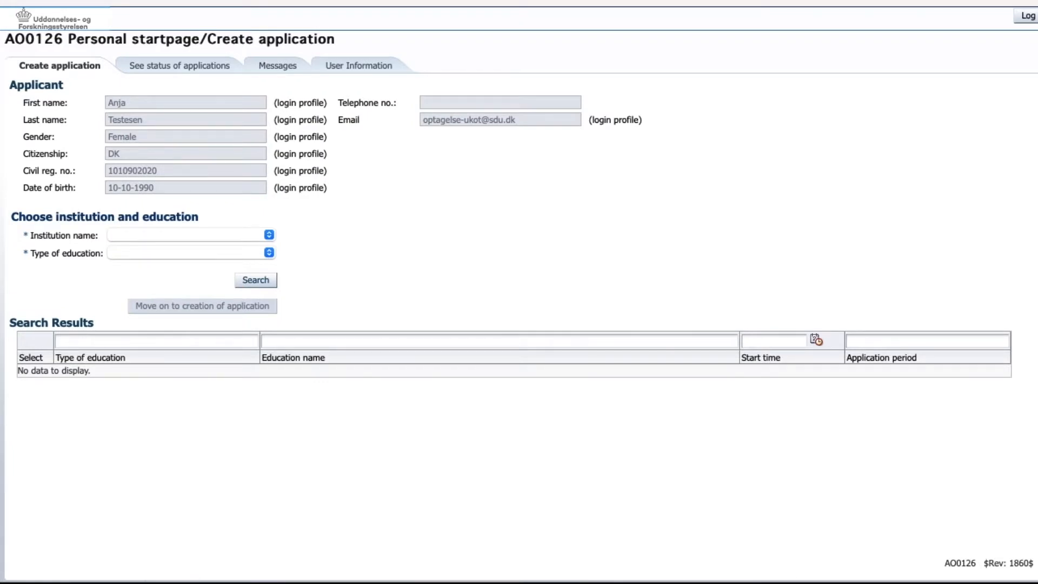
mouse_move(43, 249)
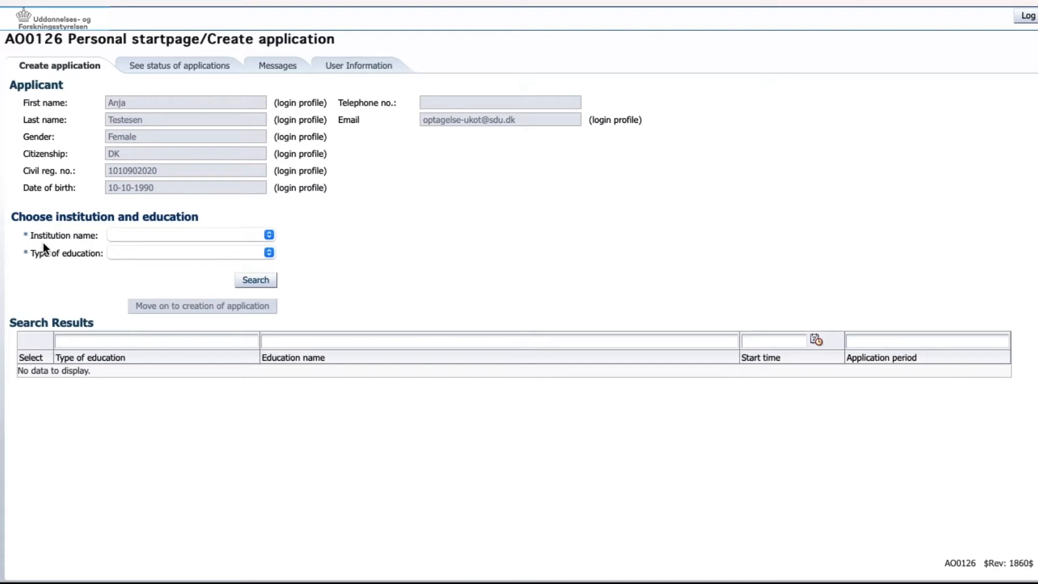
Search for Master programmes with University of Southern Denmark chosen as institution.
click(268, 235)
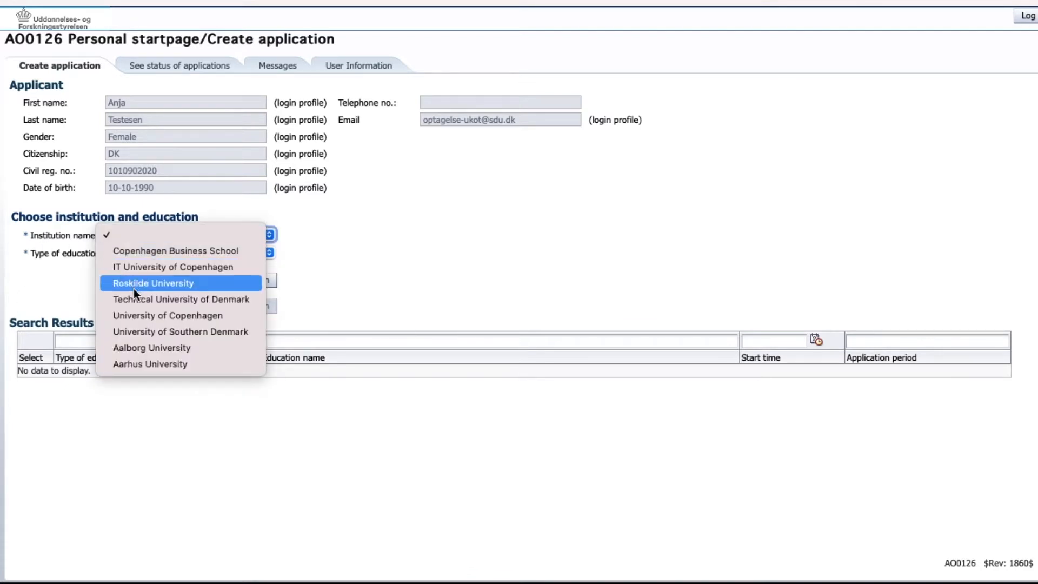
click(180, 331)
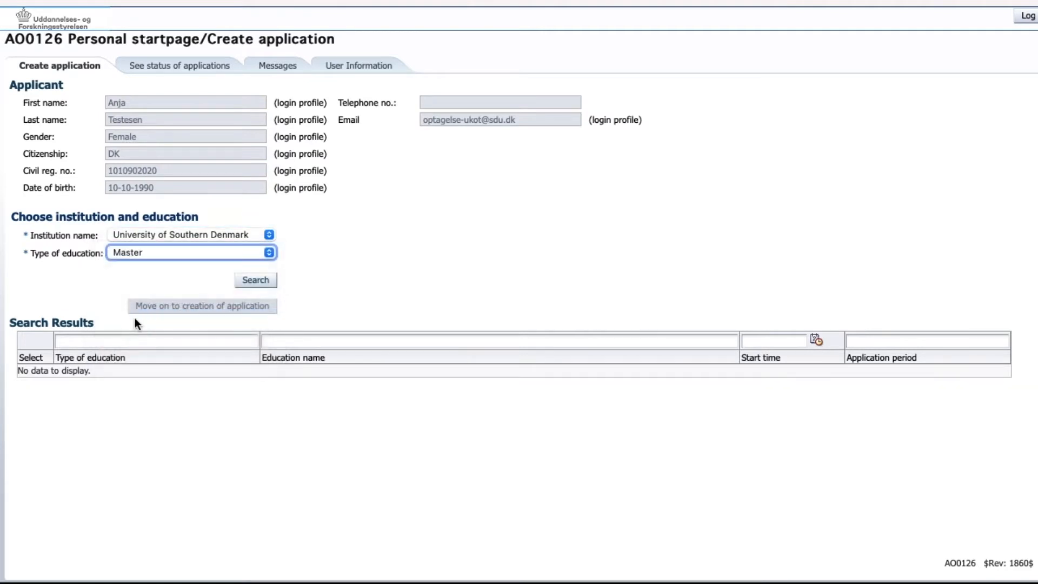
mouse_move(260, 418)
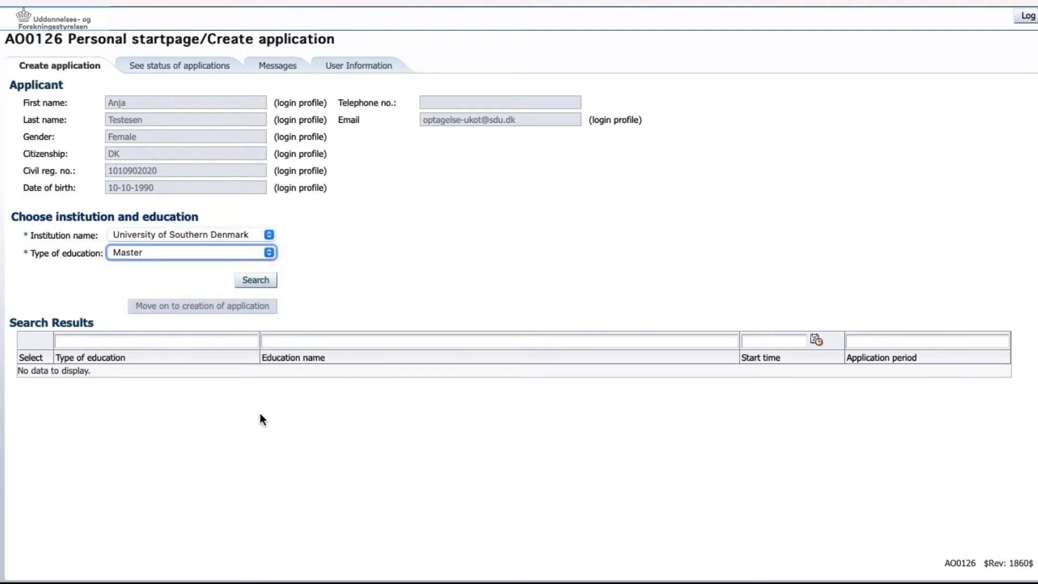
mouse_move(343, 417)
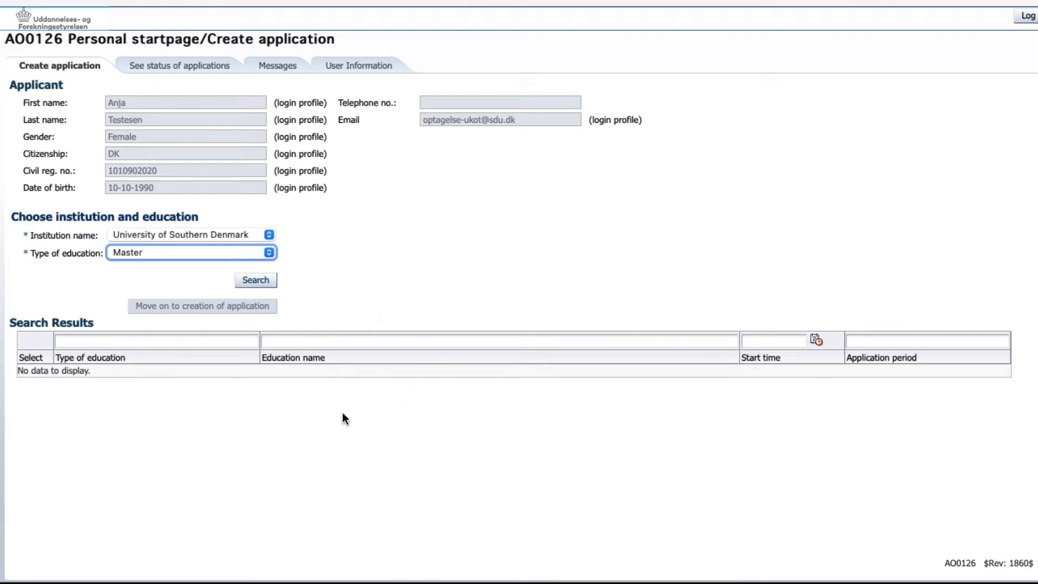
click(256, 279)
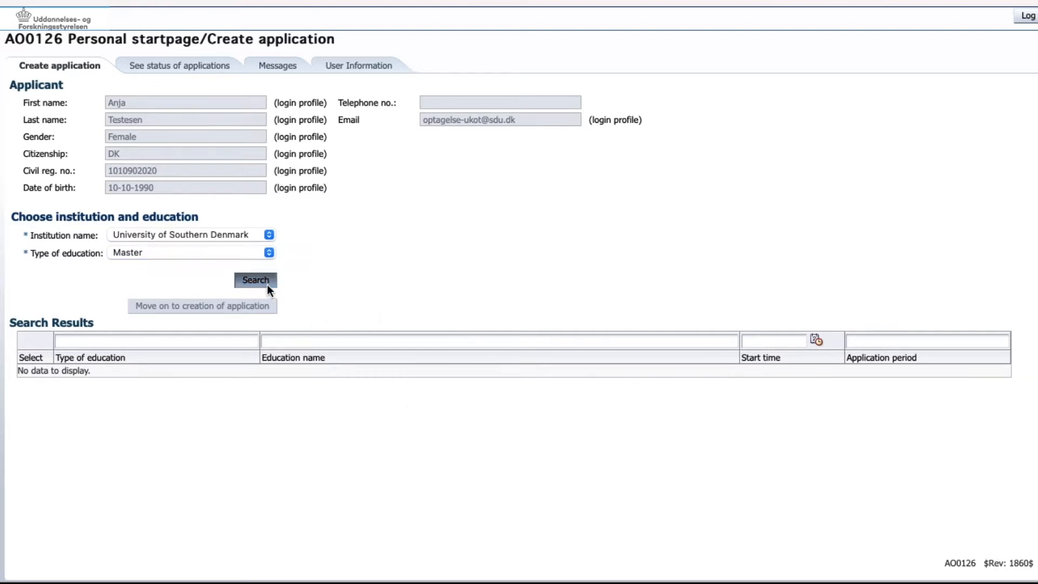
List the Master programmes and tick MA in History in Odense, study start September.
click(255, 279)
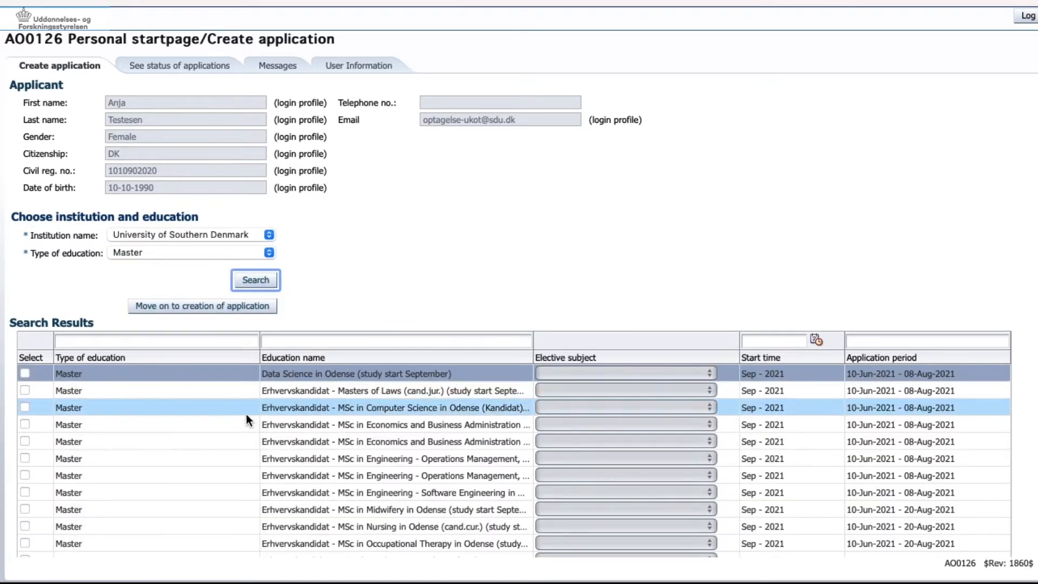
scroll(down, 3)
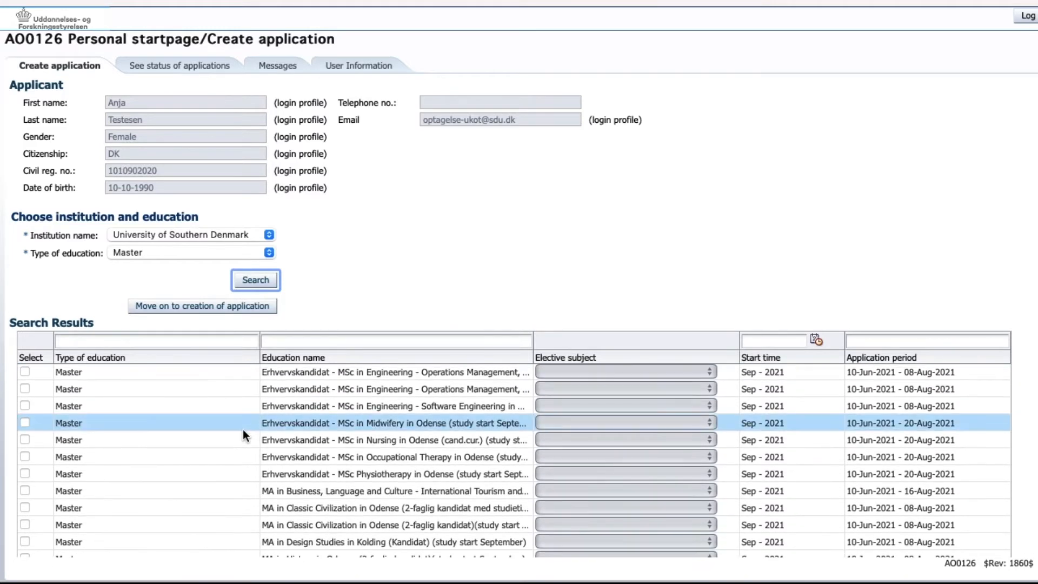
scroll(down, 3)
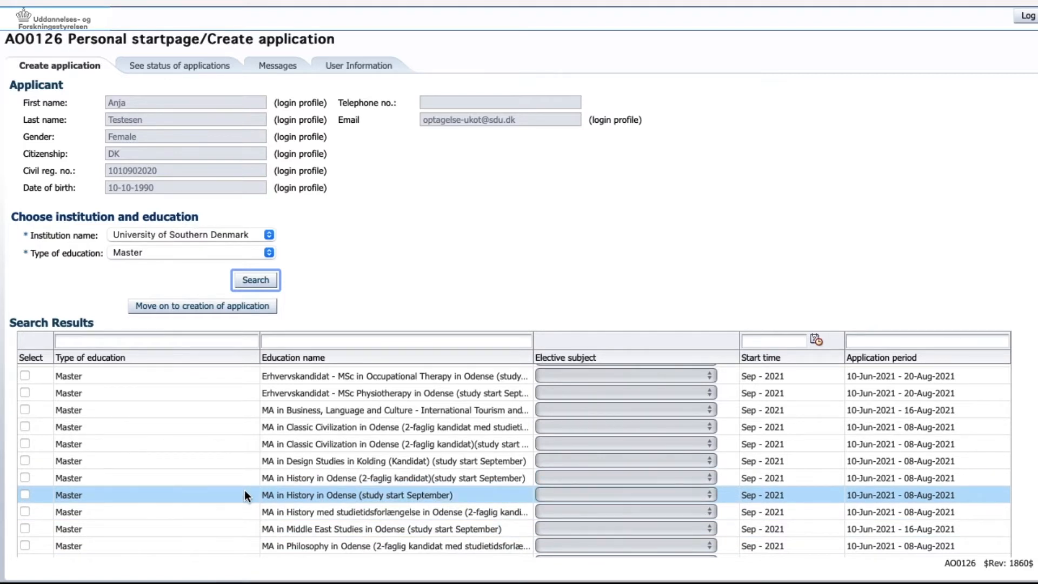
mouse_move(31, 499)
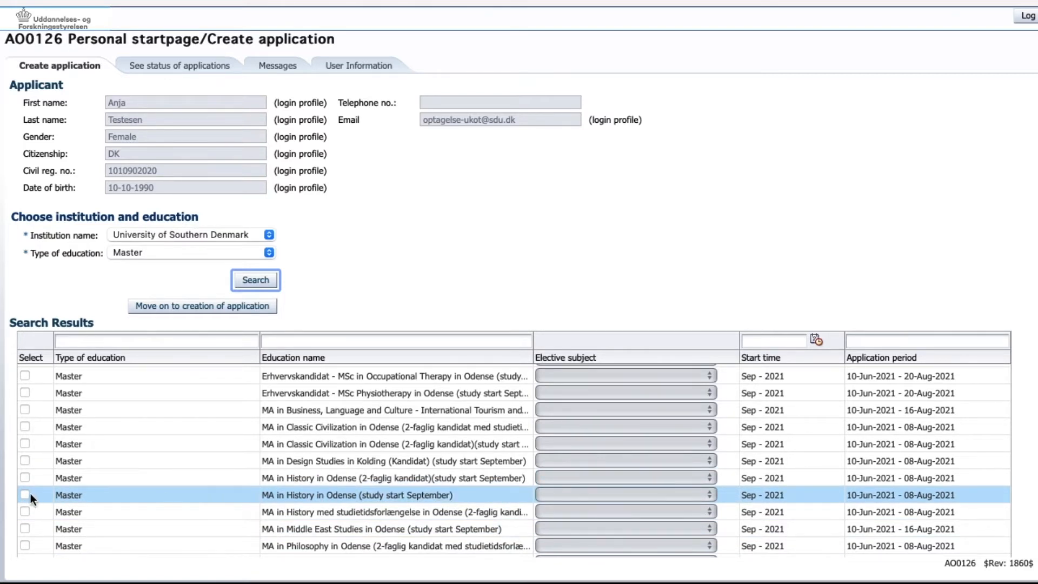
click(25, 495)
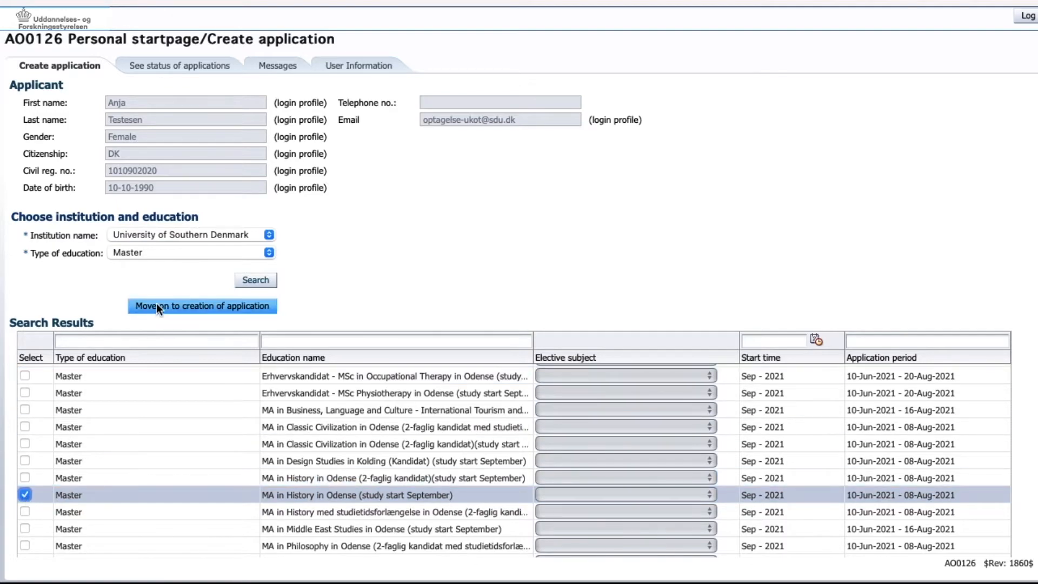
Move on to creating the MA in History application, reaching the nationality step.
click(202, 306)
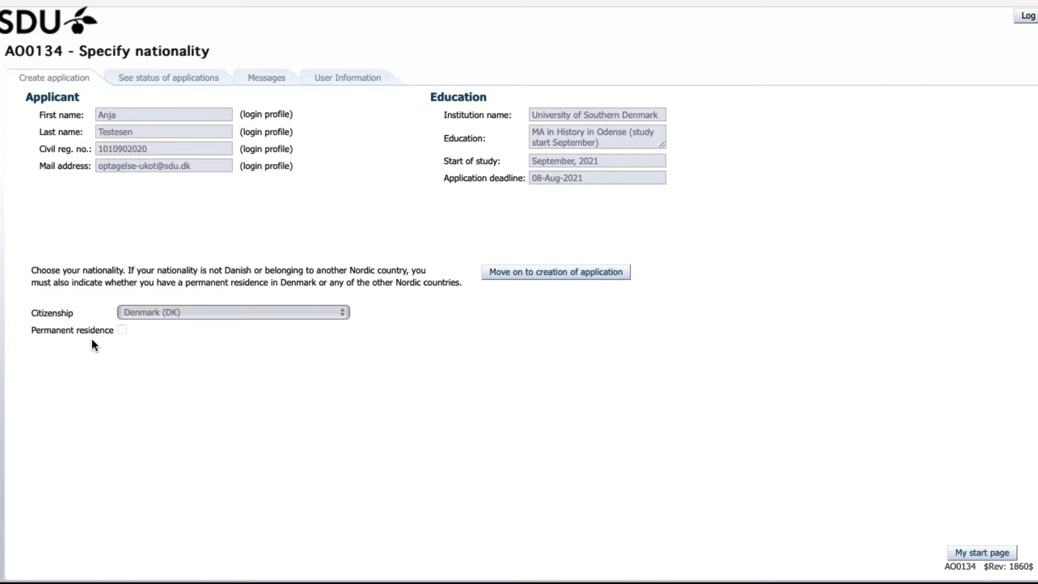
mouse_move(125, 303)
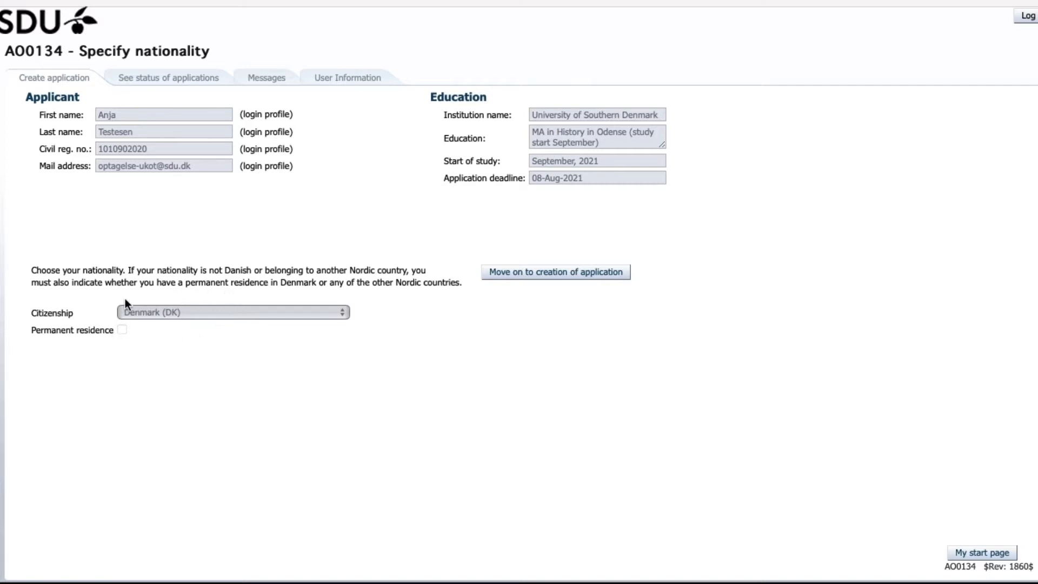
mouse_move(203, 373)
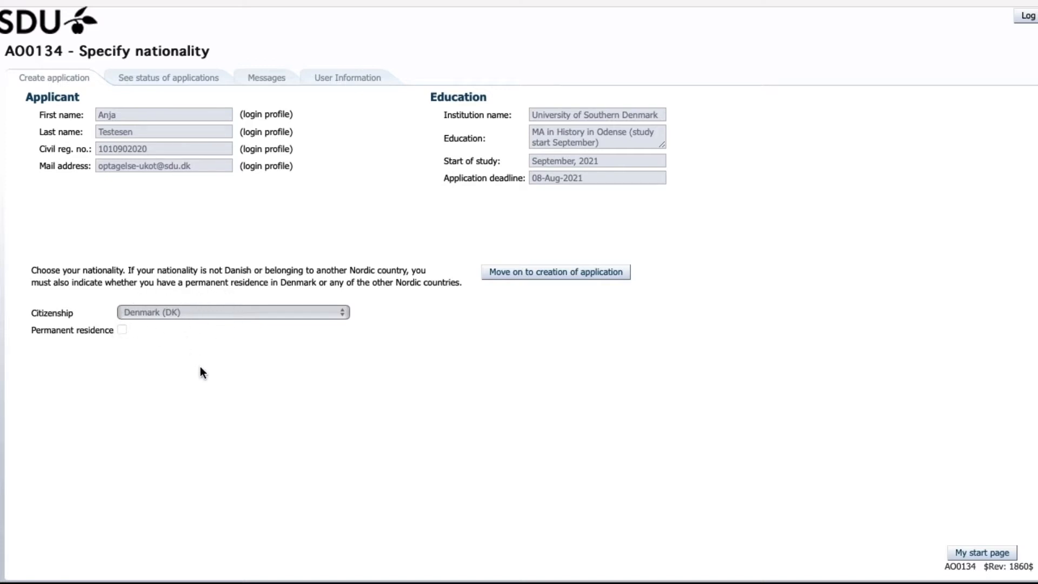
mouse_move(264, 364)
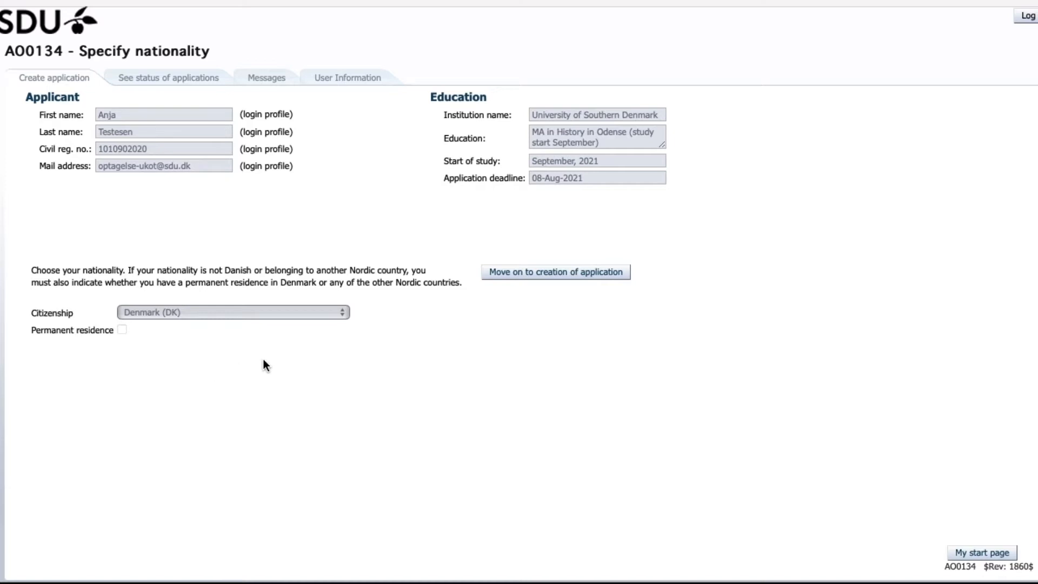
mouse_move(346, 322)
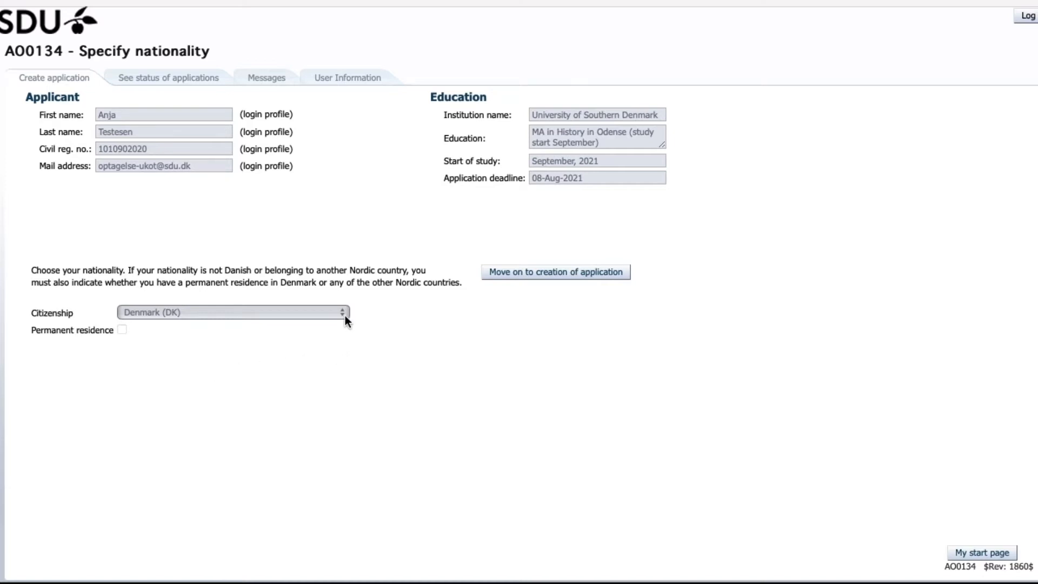
mouse_move(364, 347)
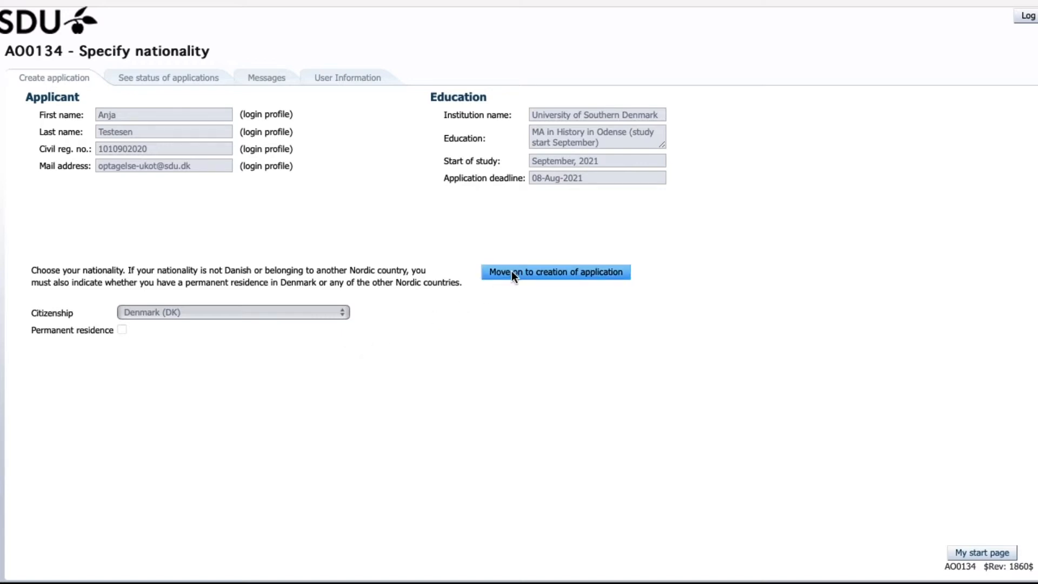
Continue past Danish citizenship to the Collection of data step listing institutions.
click(554, 272)
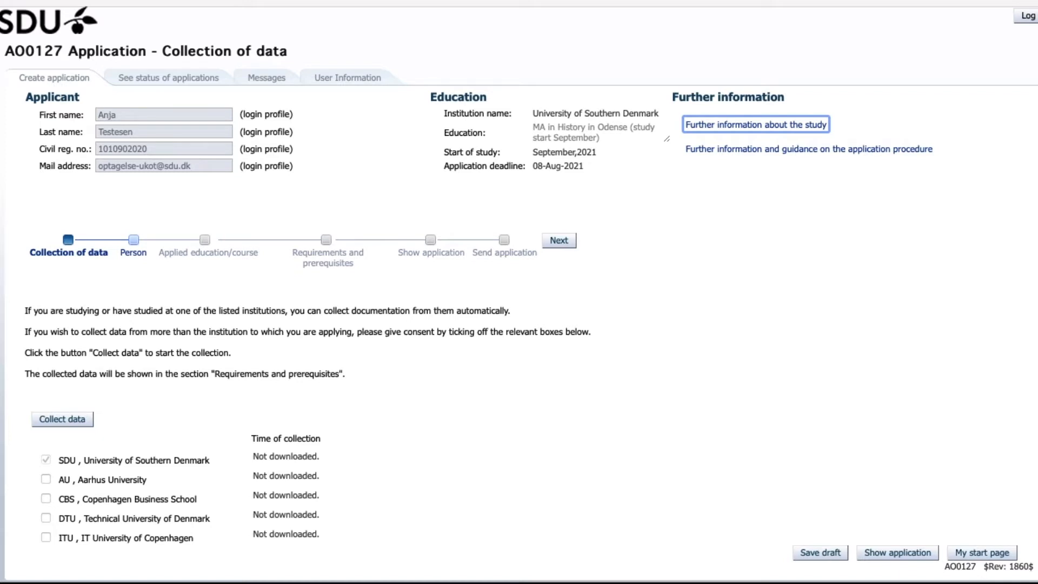
scroll(down, 3)
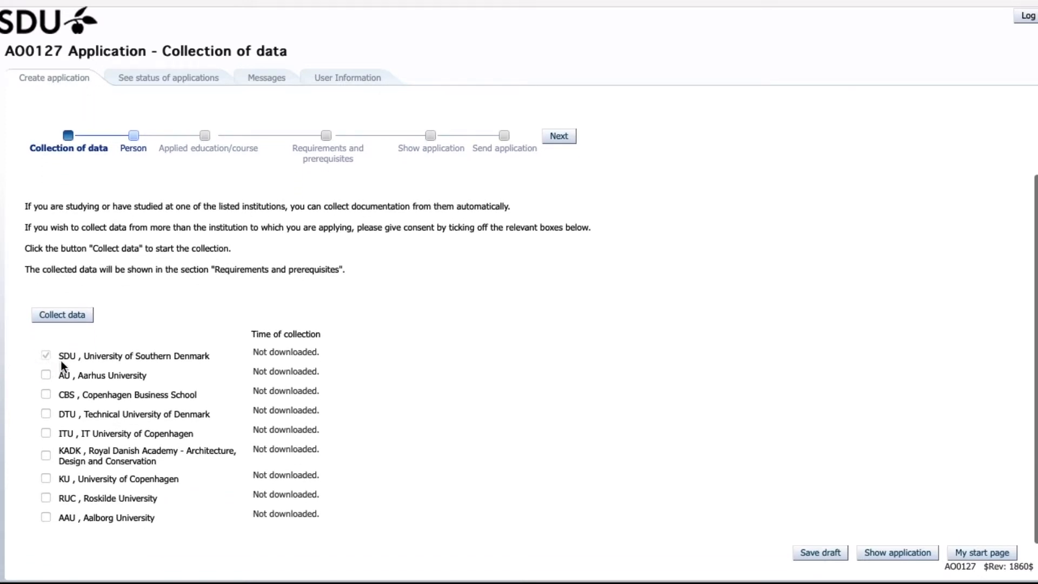
mouse_move(21, 390)
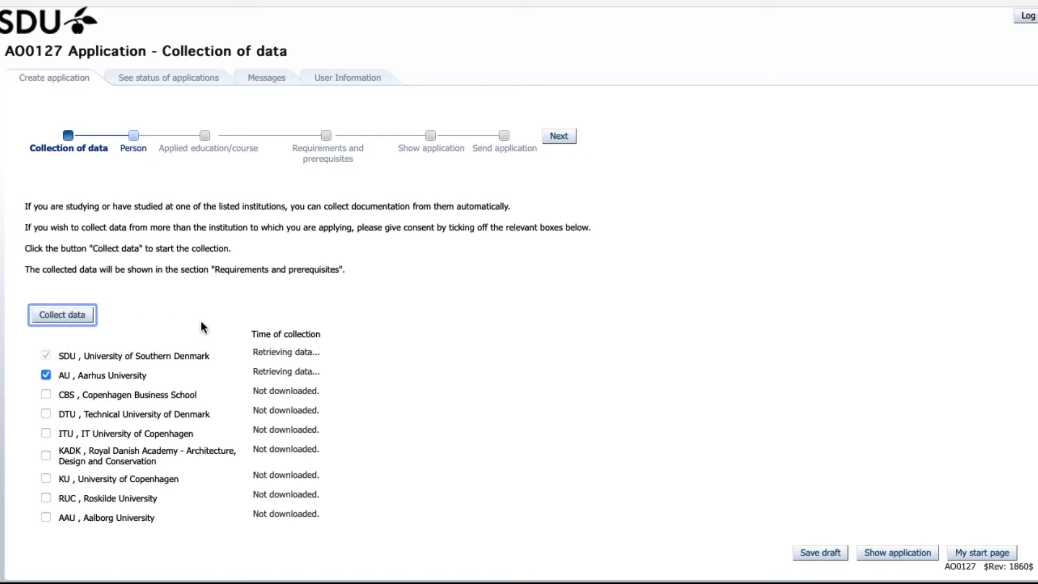
mouse_move(349, 406)
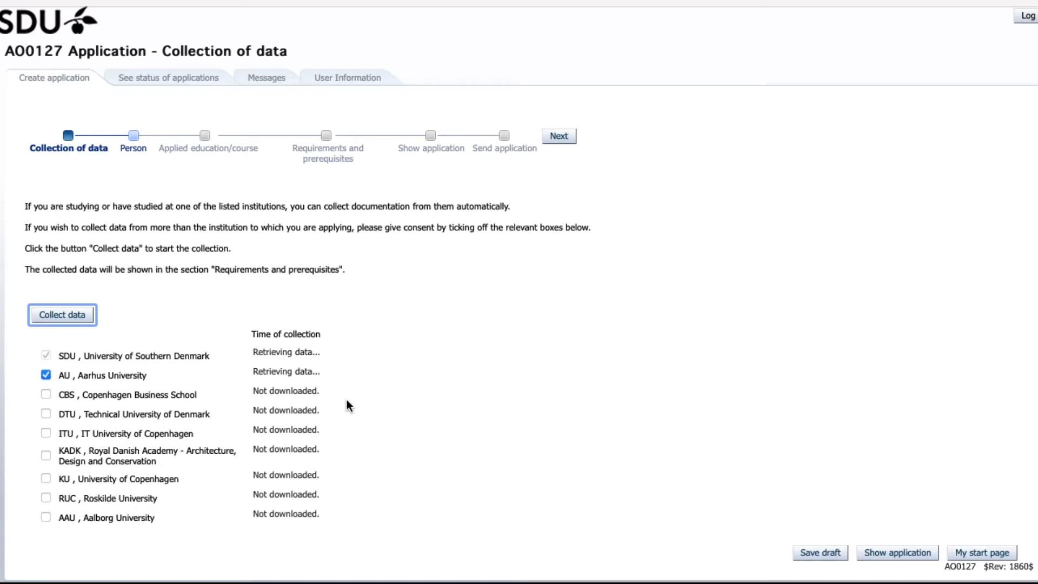
Complete the Person step and continue to Applied education/course with Odense as location.
click(558, 136)
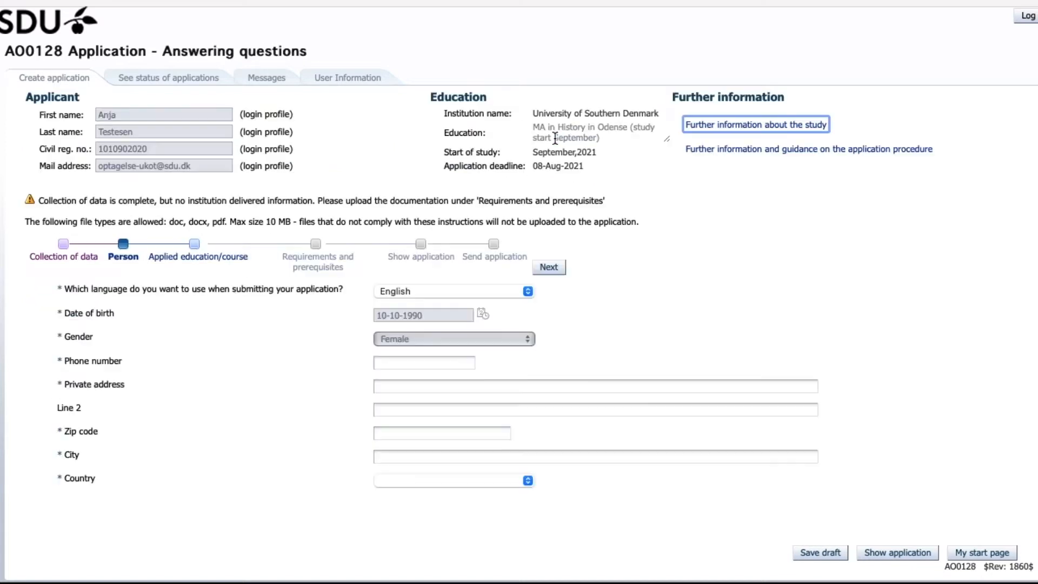
mouse_move(325, 358)
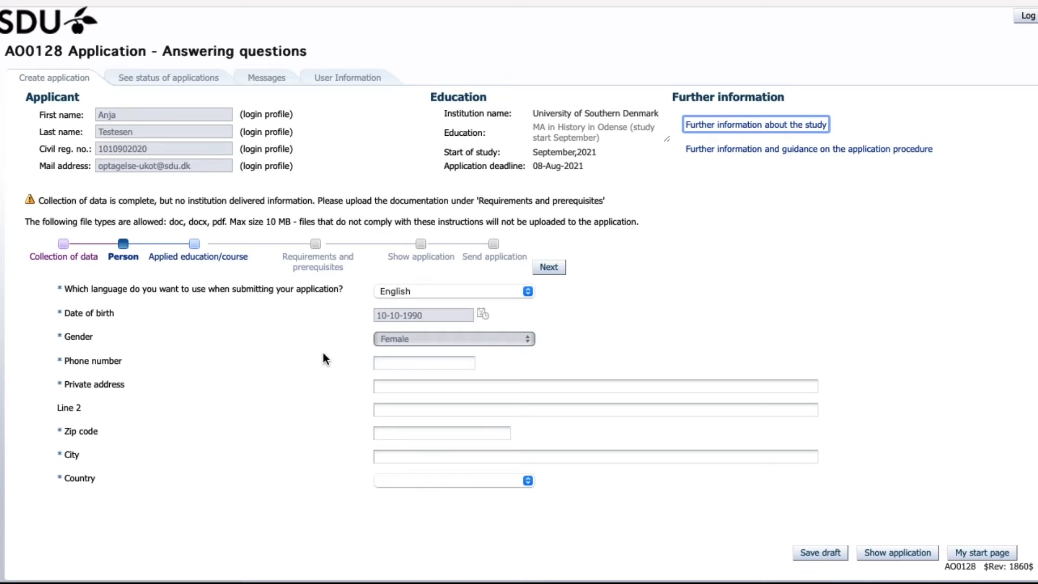
mouse_move(491, 245)
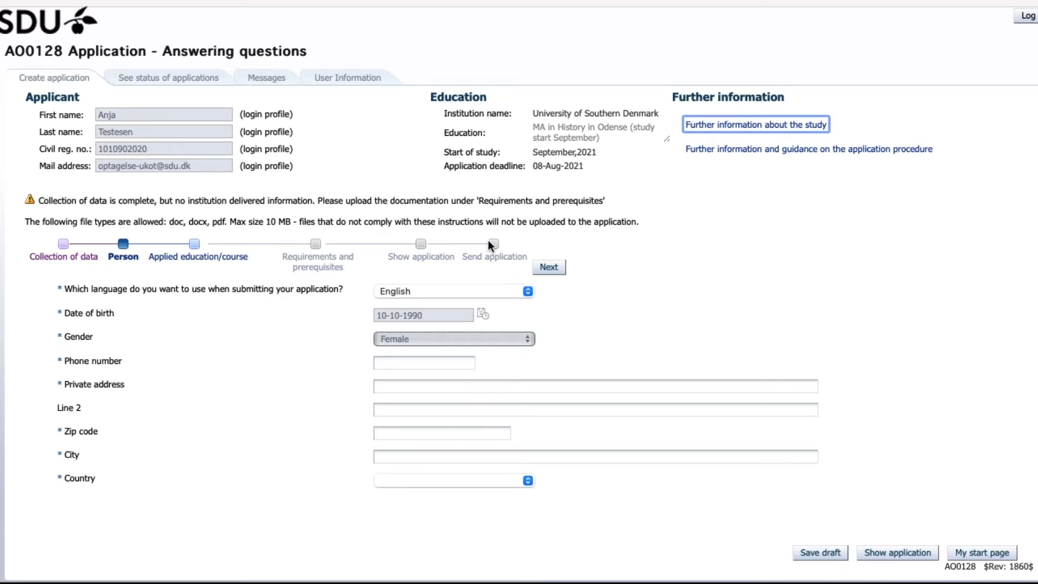
click(547, 267)
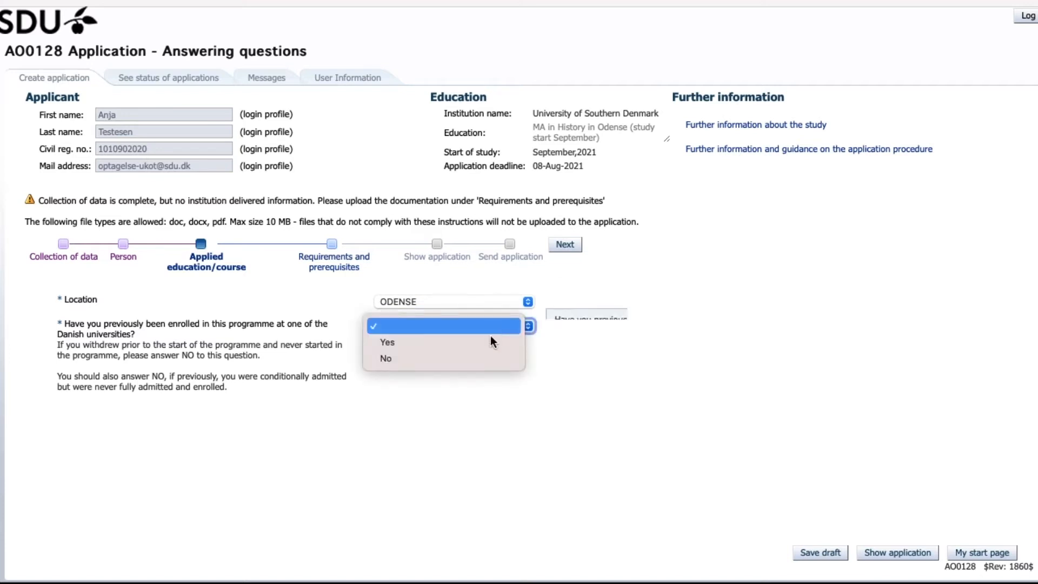
Answer No to previous enrolment and continue to Requirements and prerequisites.
click(385, 358)
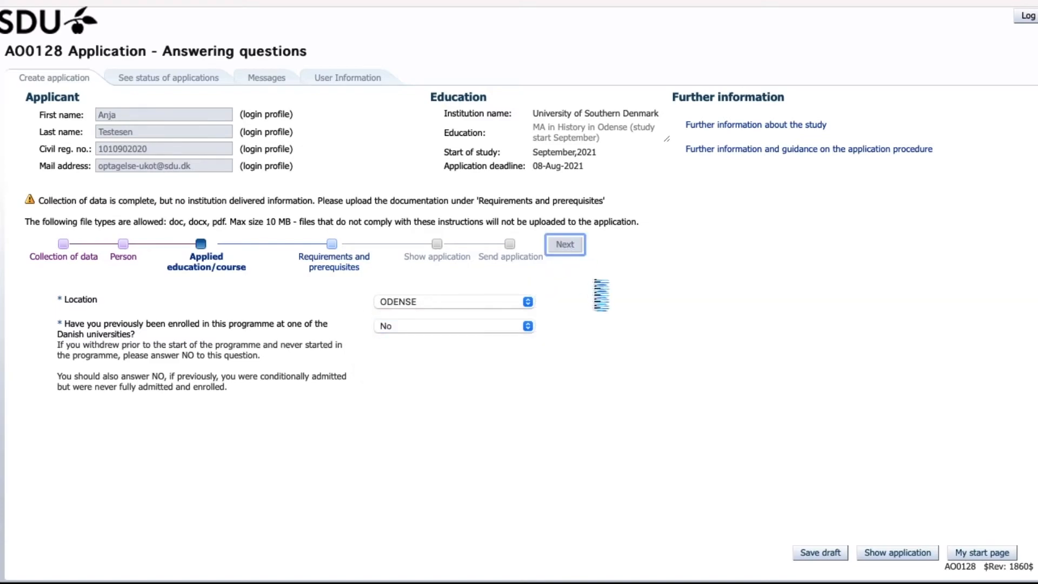
click(564, 245)
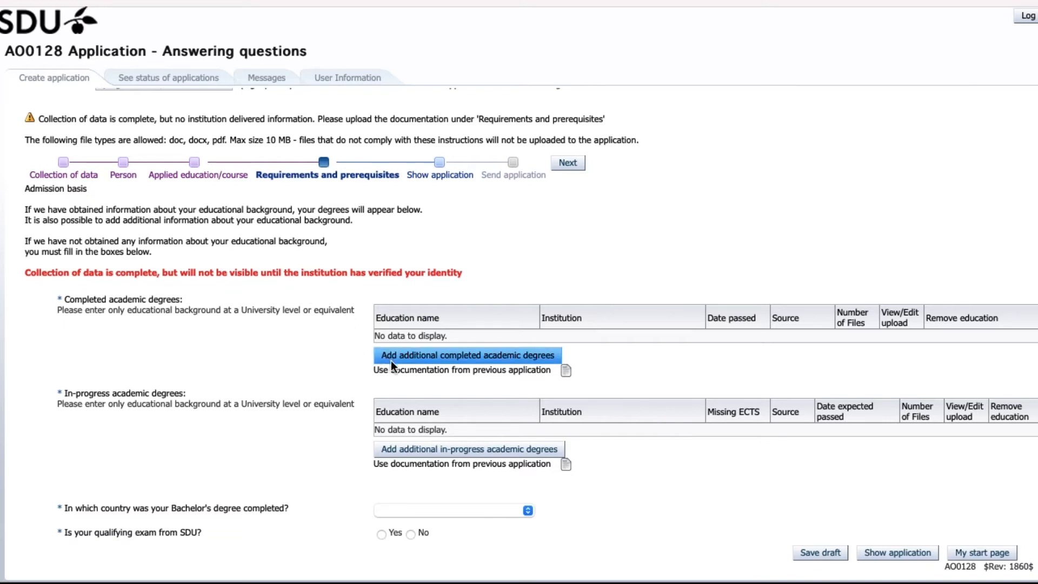
mouse_move(337, 368)
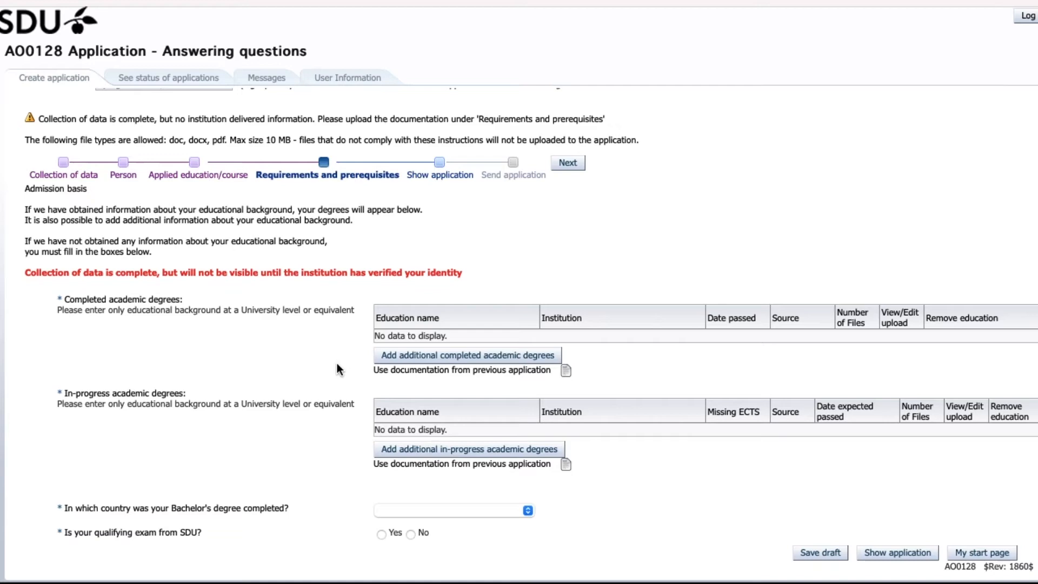
scroll(down, 3)
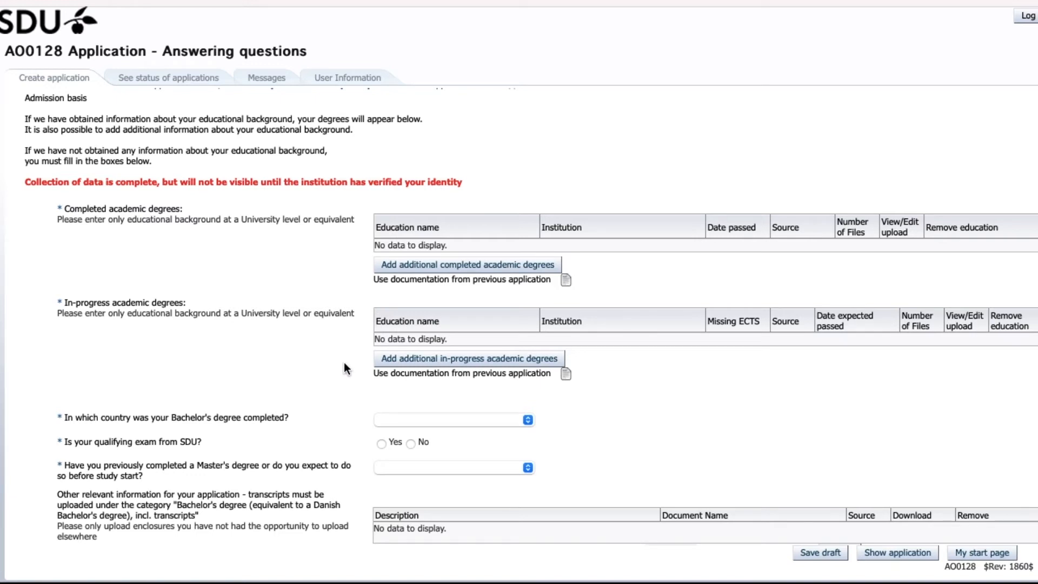
scroll(down, 3)
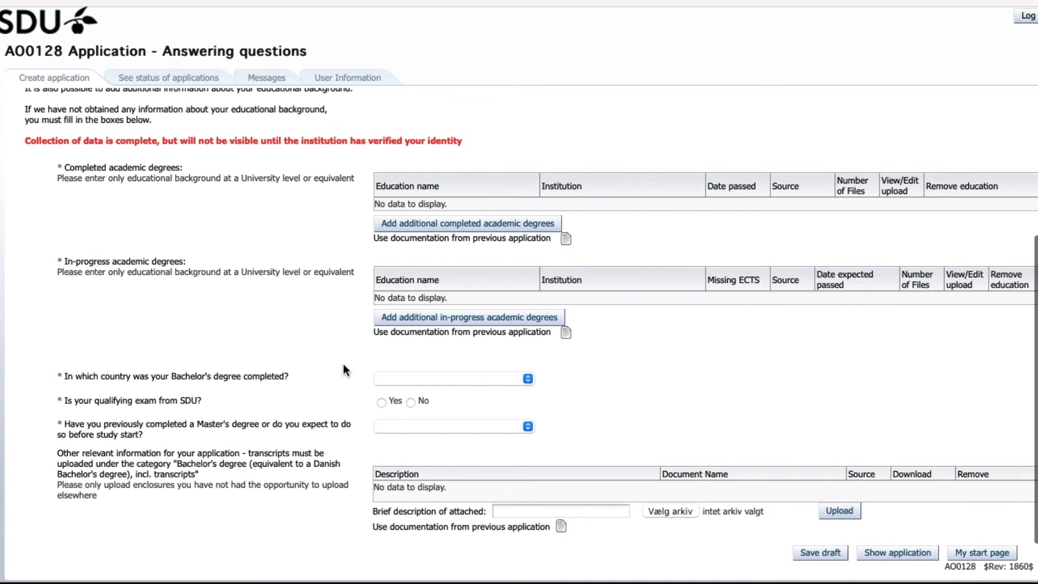
mouse_move(361, 341)
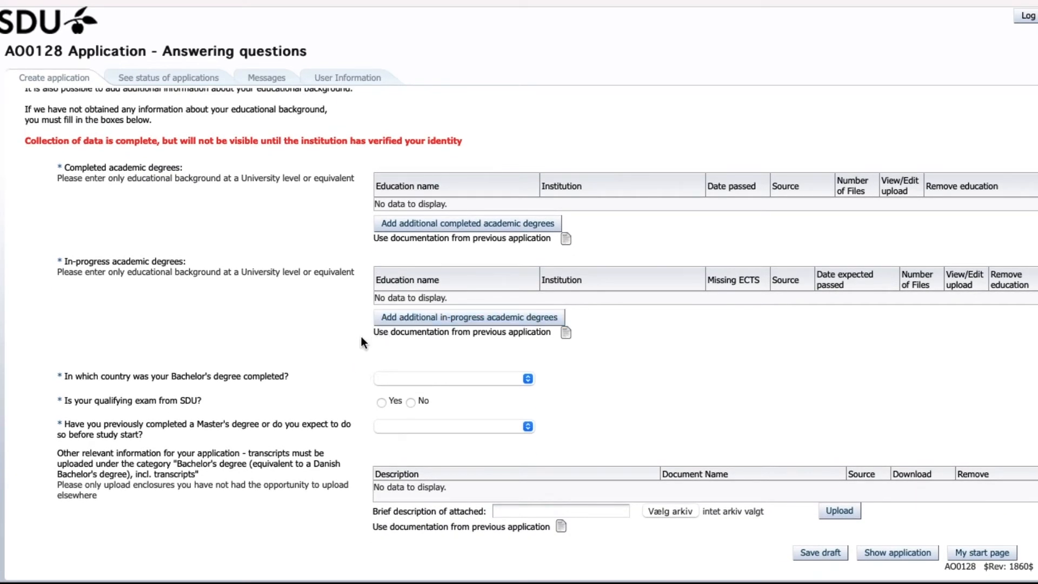
mouse_move(351, 358)
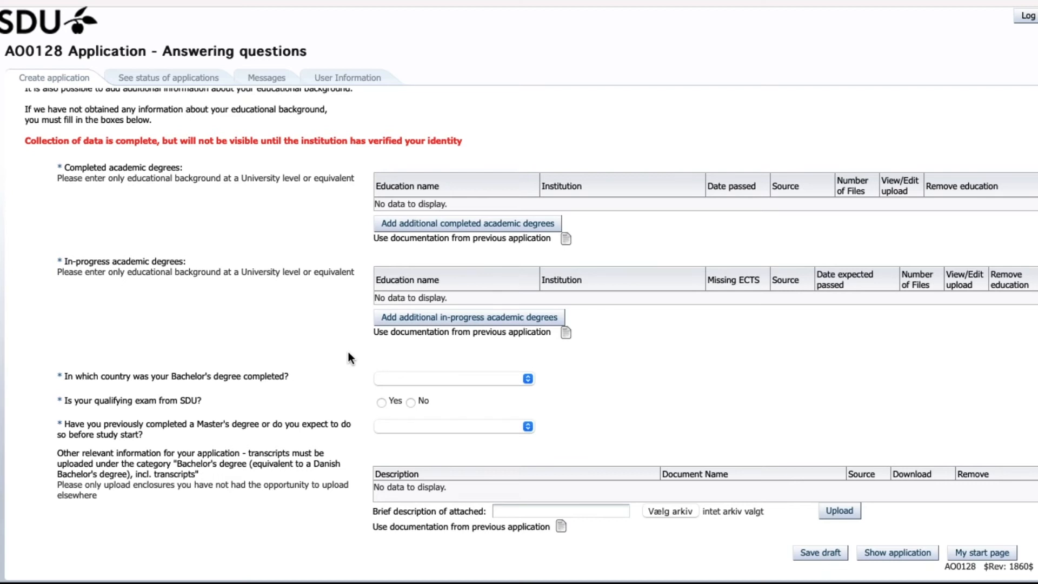
mouse_move(276, 409)
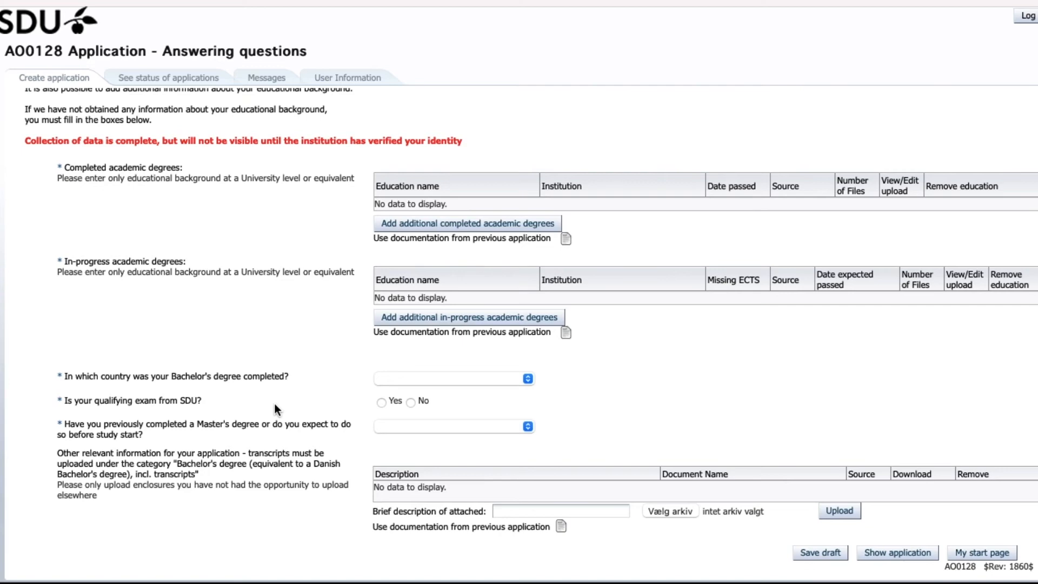
Answer No to having an SDU qualifying exam and show the application overview.
click(411, 403)
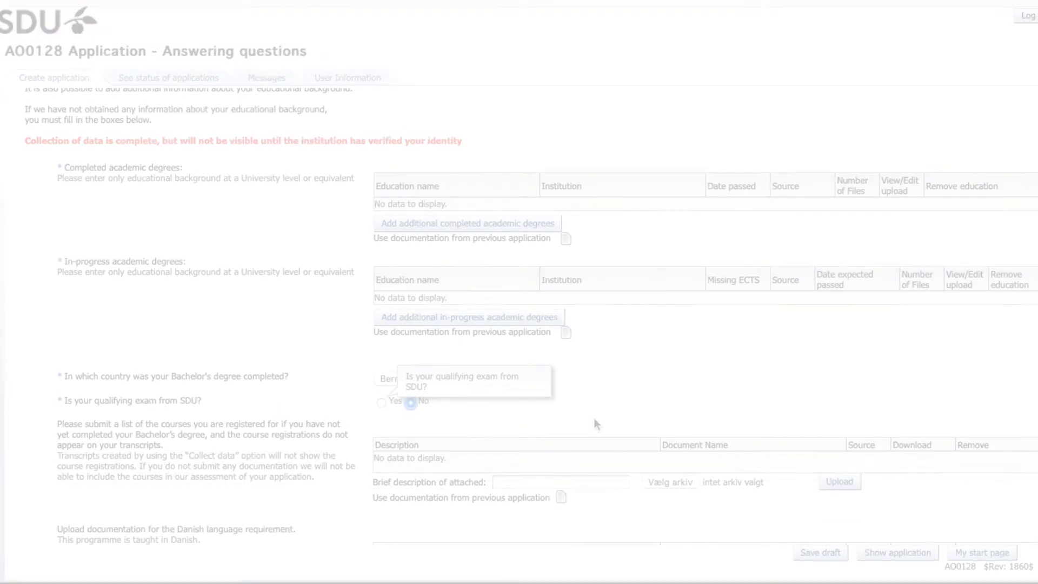
scroll(down, 3)
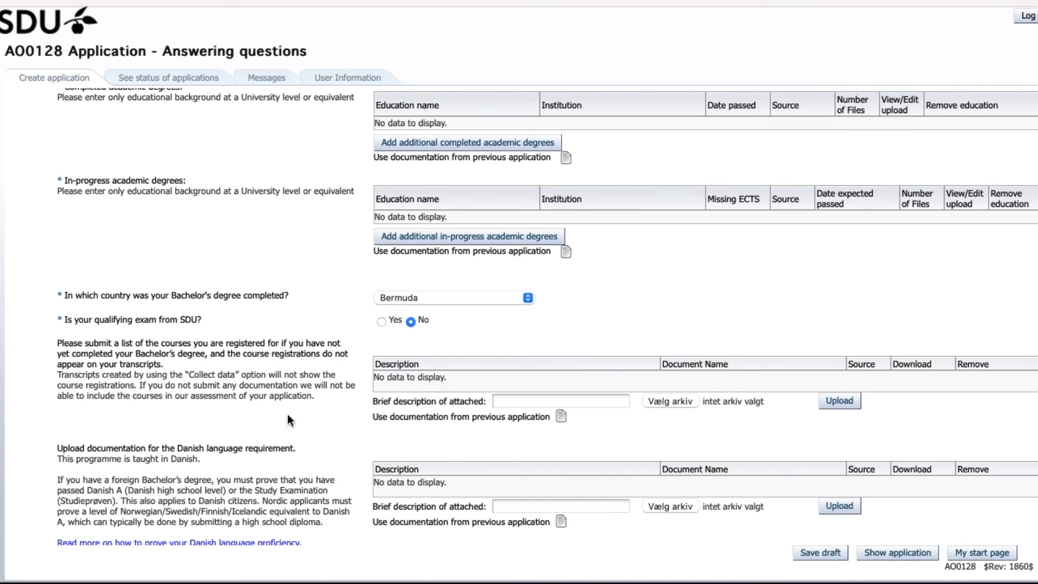
scroll(down, 3)
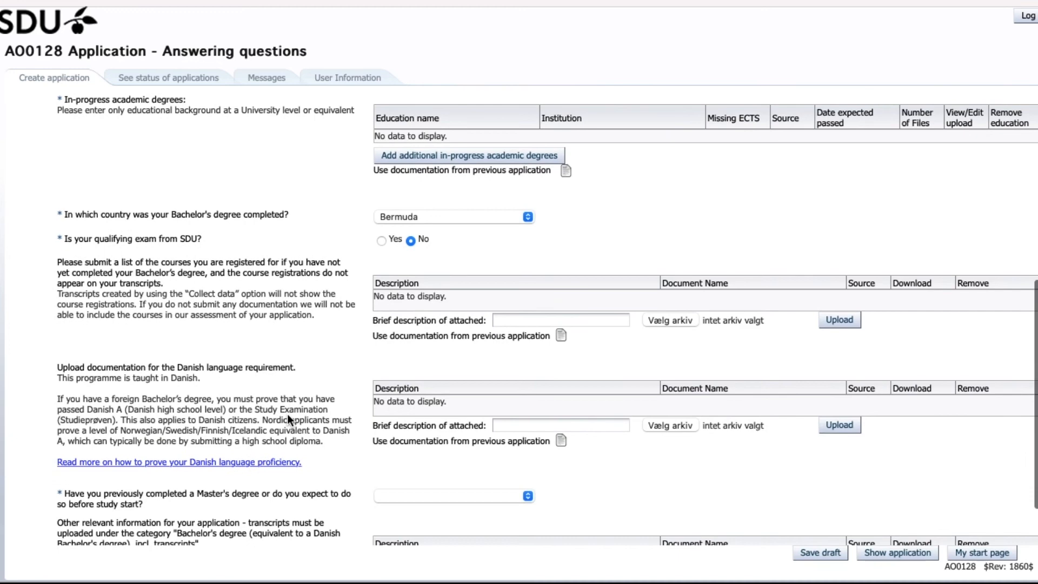
mouse_move(147, 199)
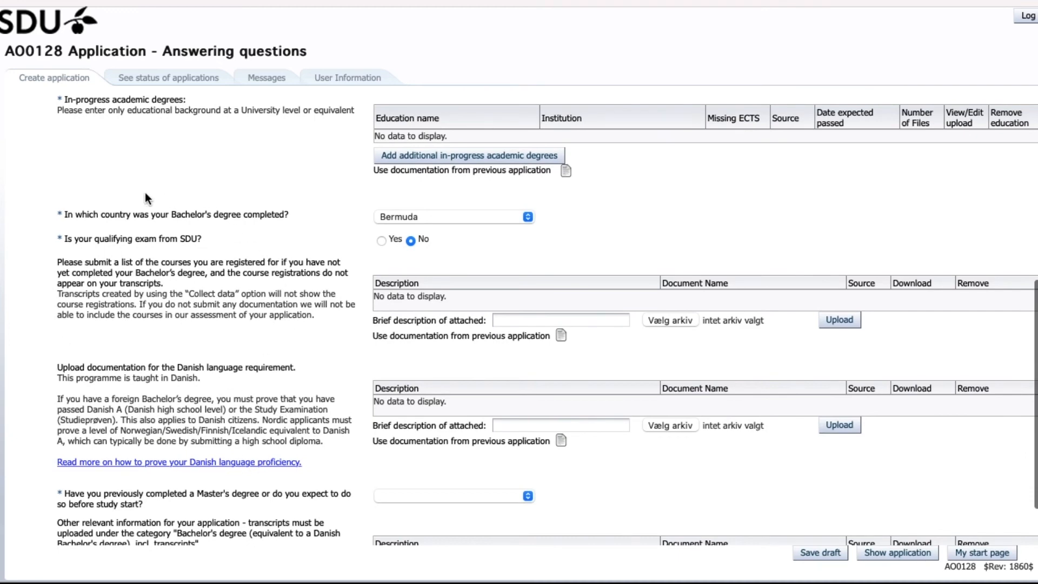
mouse_move(37, 375)
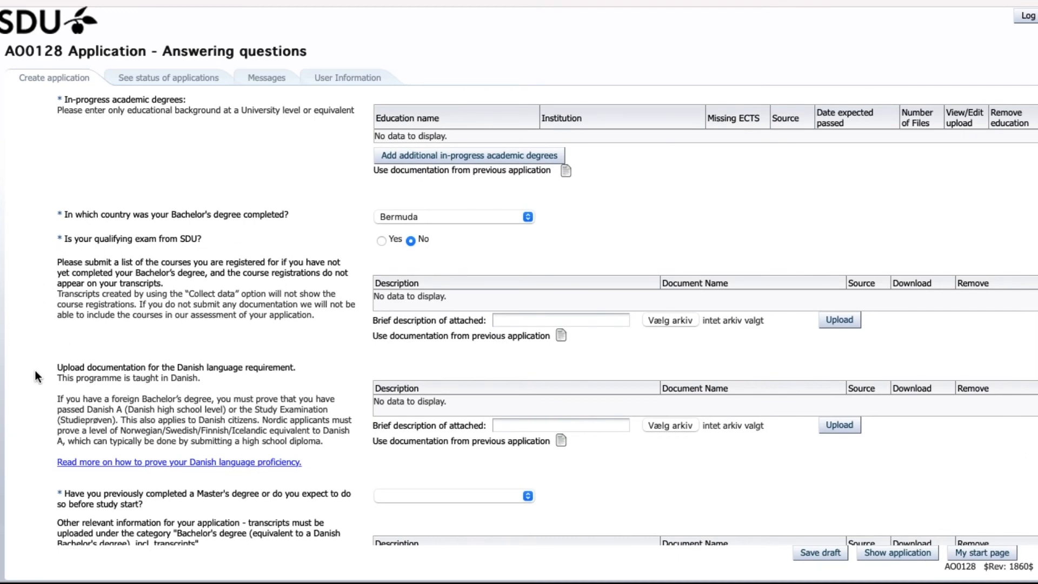
scroll(down, 3)
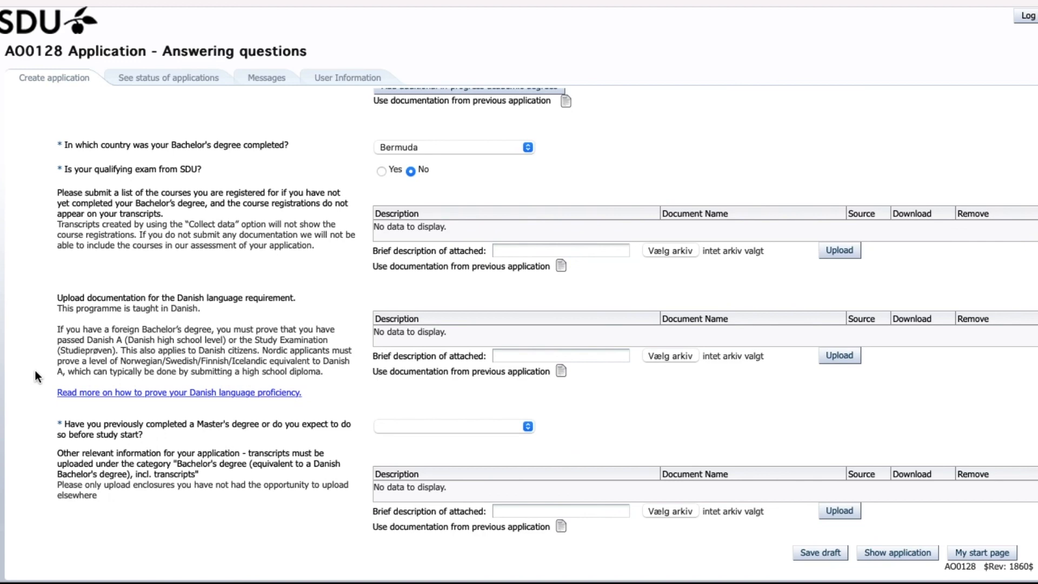
scroll(up, 3)
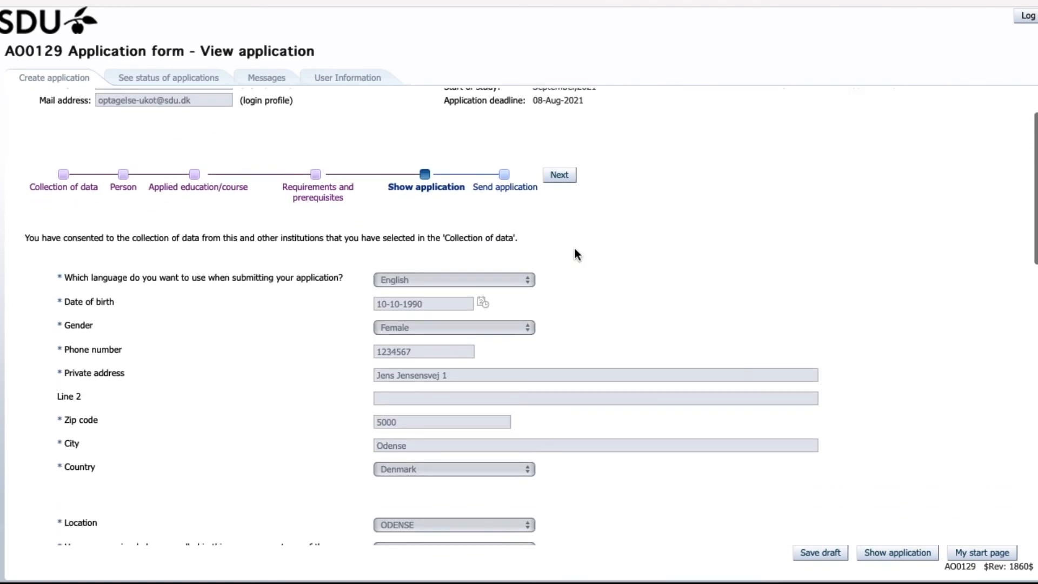
Review the overview, continue to Send application and submit the MA in History application.
scroll(down, 3)
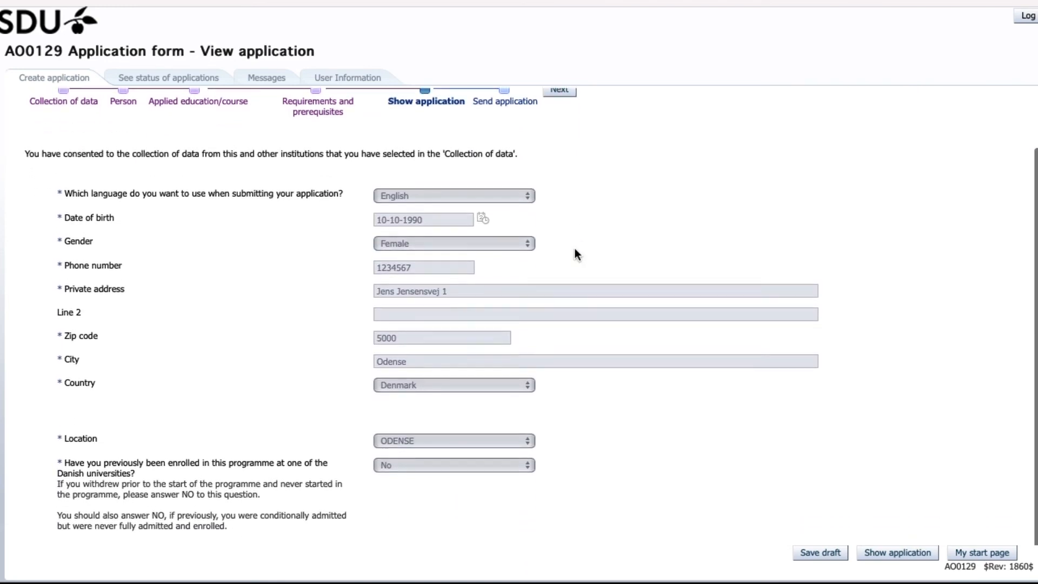
scroll(up, 3)
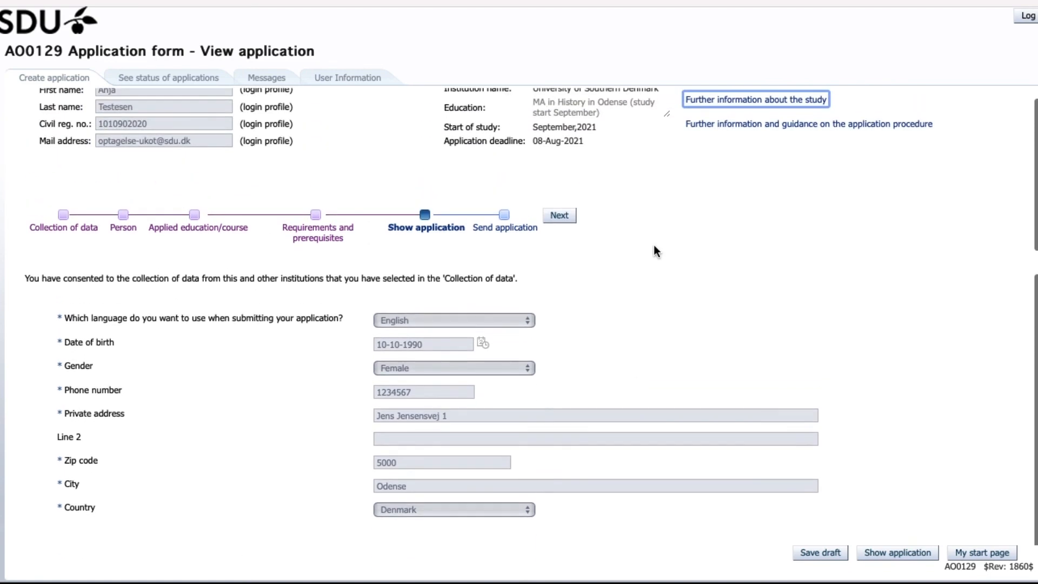
mouse_move(646, 251)
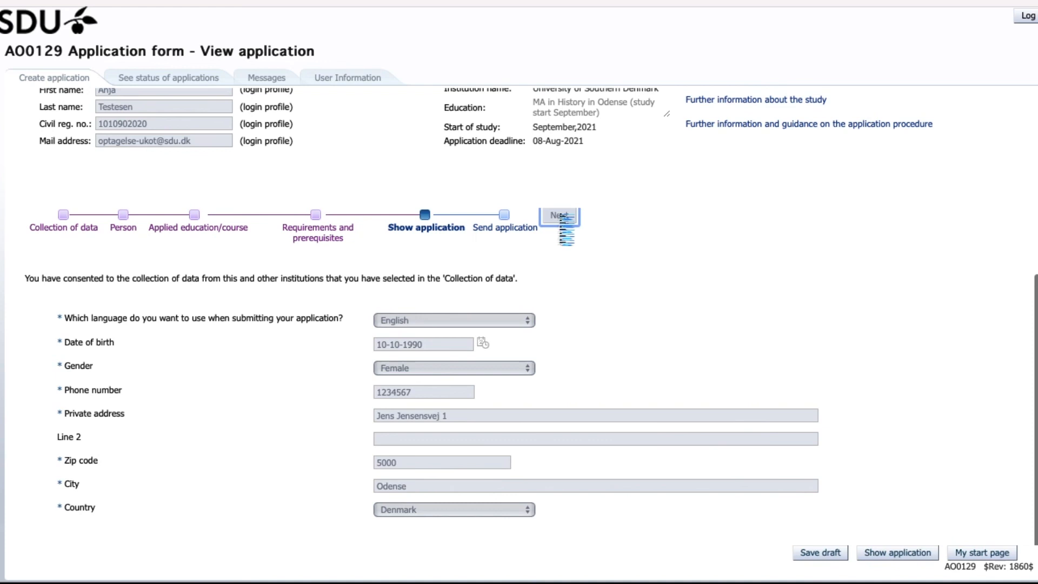
click(558, 216)
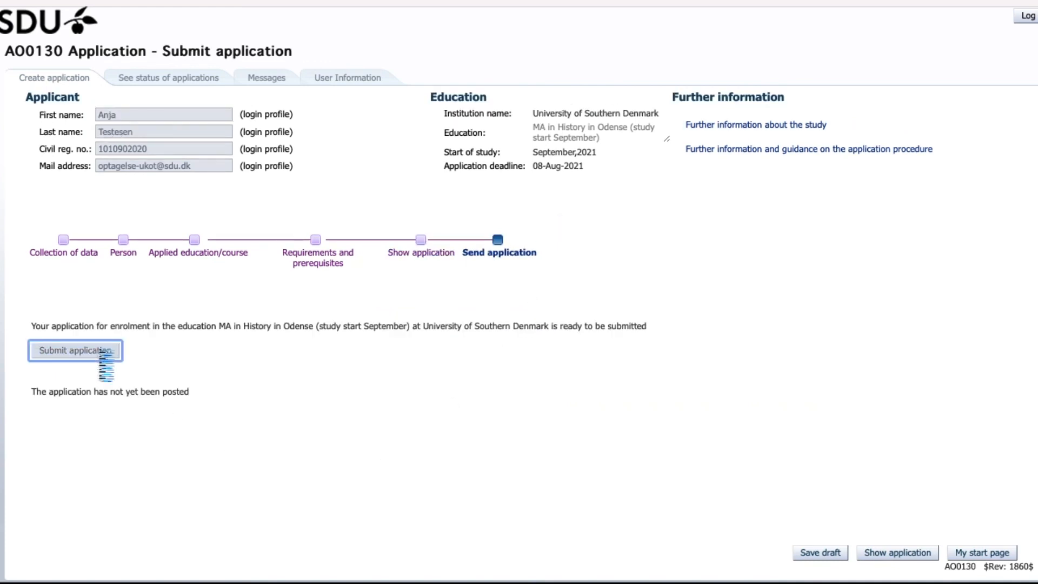
click(75, 350)
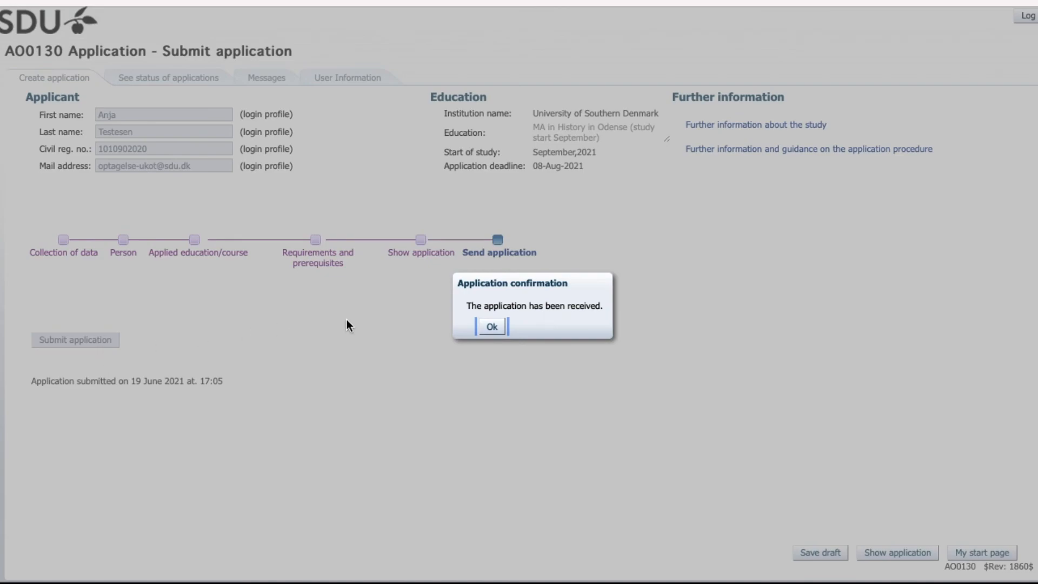